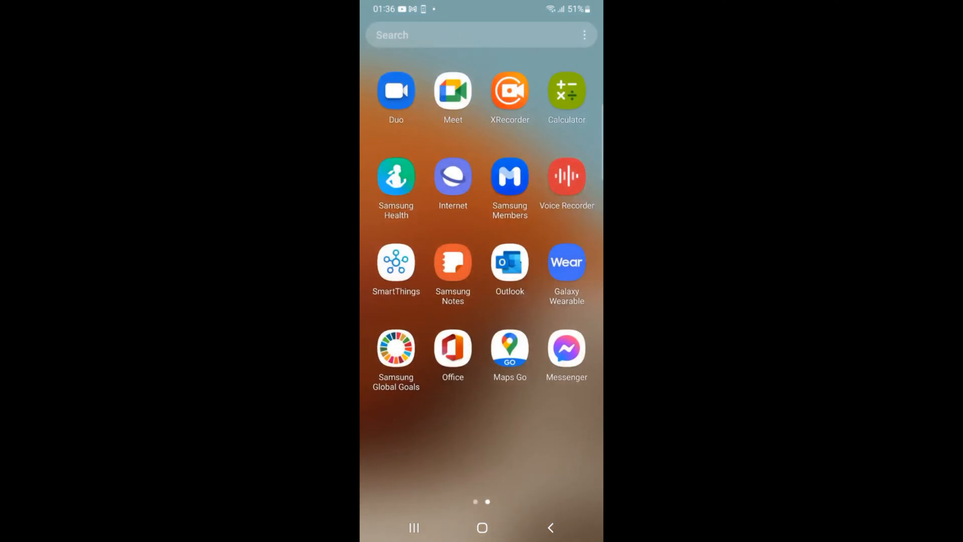
View the signed-in account's Me page in Messenger, then return to the app drawer
left_click(566, 349)
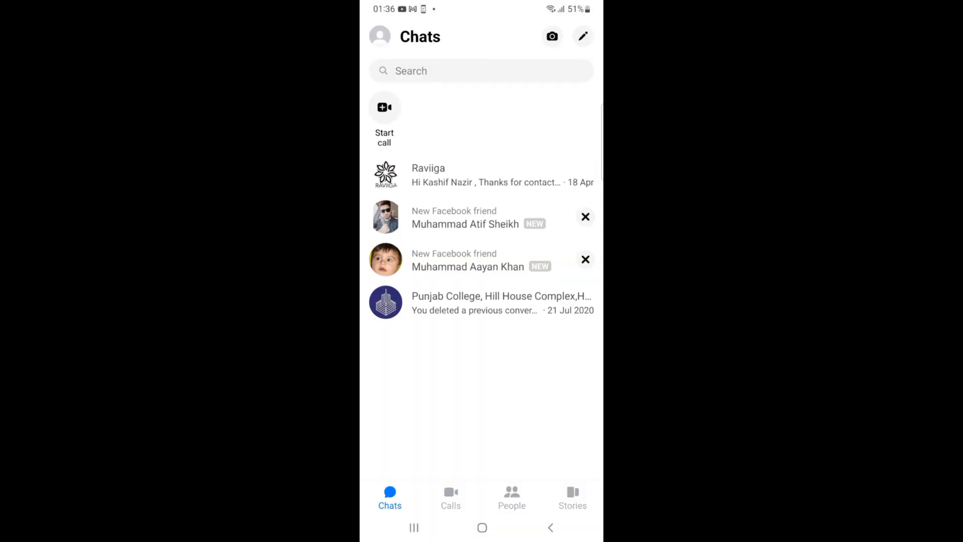
left_click(381, 36)
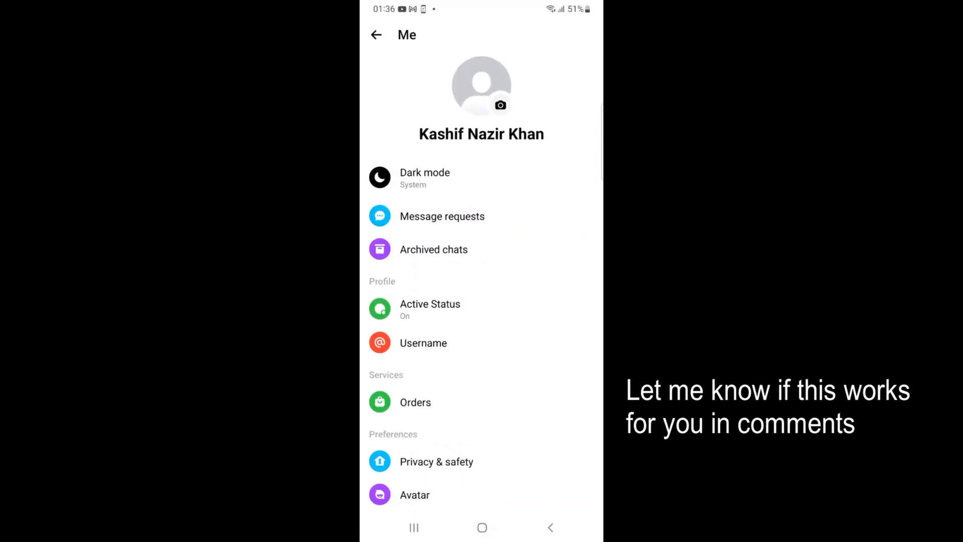
scroll("down", 3)
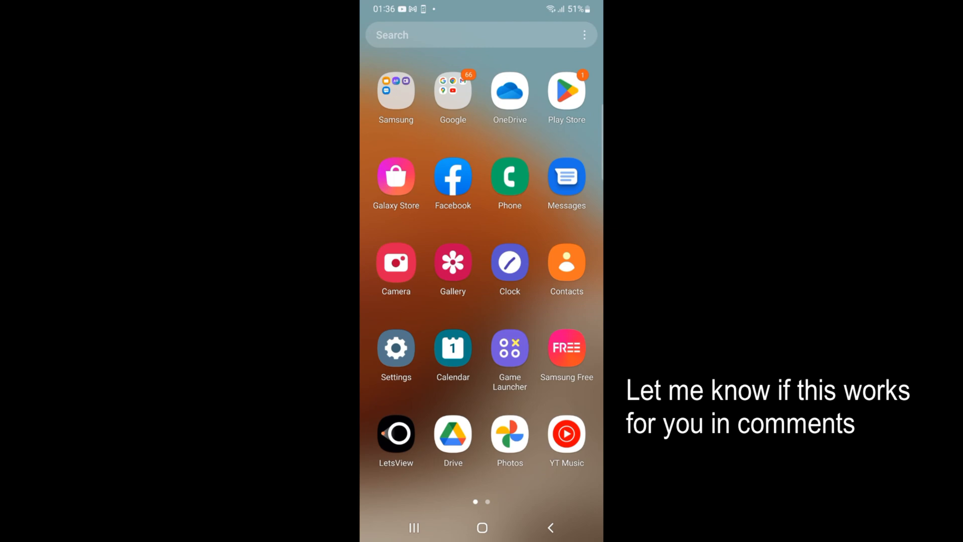
Reach Facebook's Settings & privacy page via the main menu
left_click(452, 179)
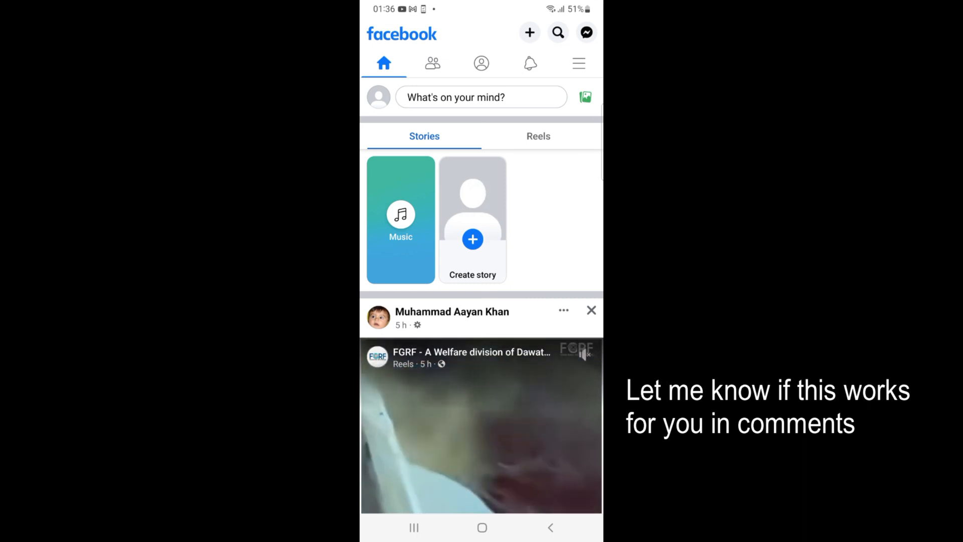
left_click(578, 63)
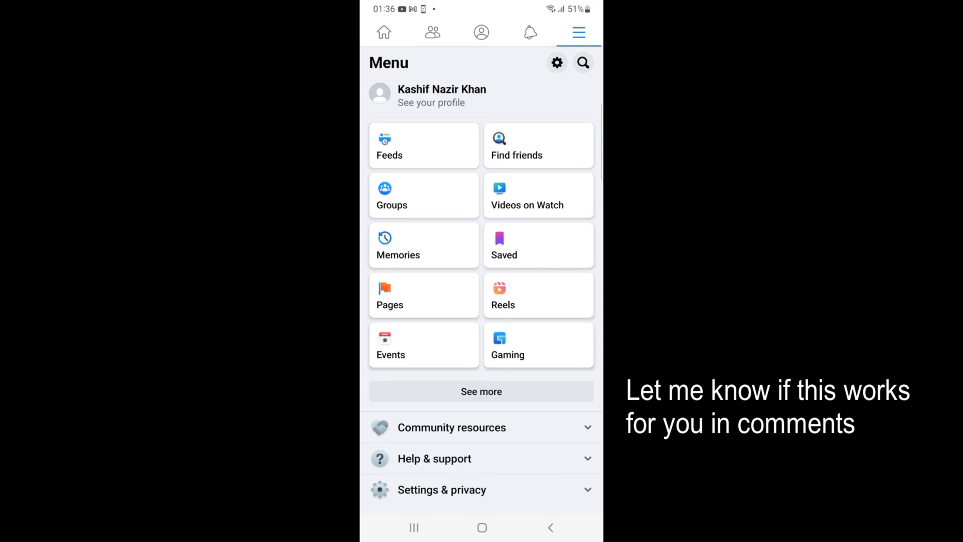
scroll("down", 3)
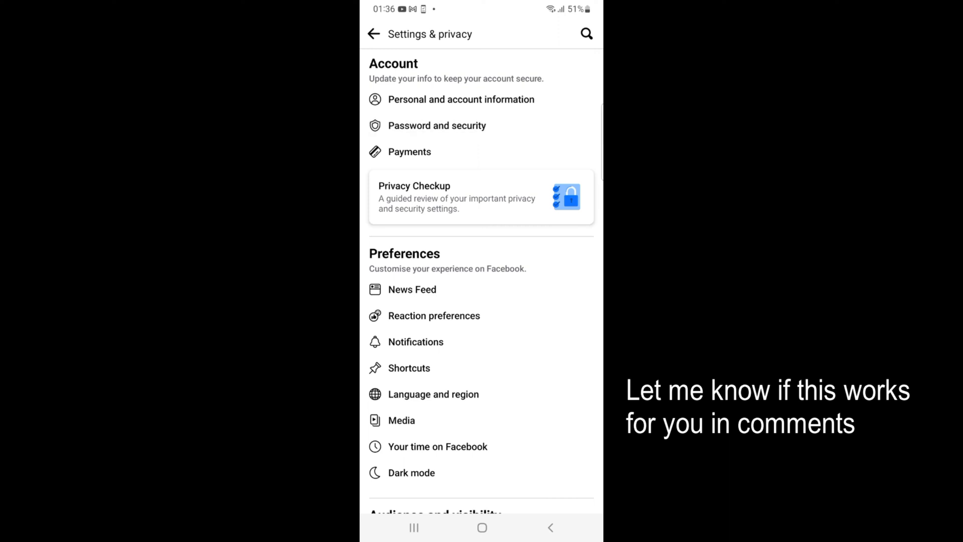
Show the full Where you're logged in list under Password and security
left_click(438, 126)
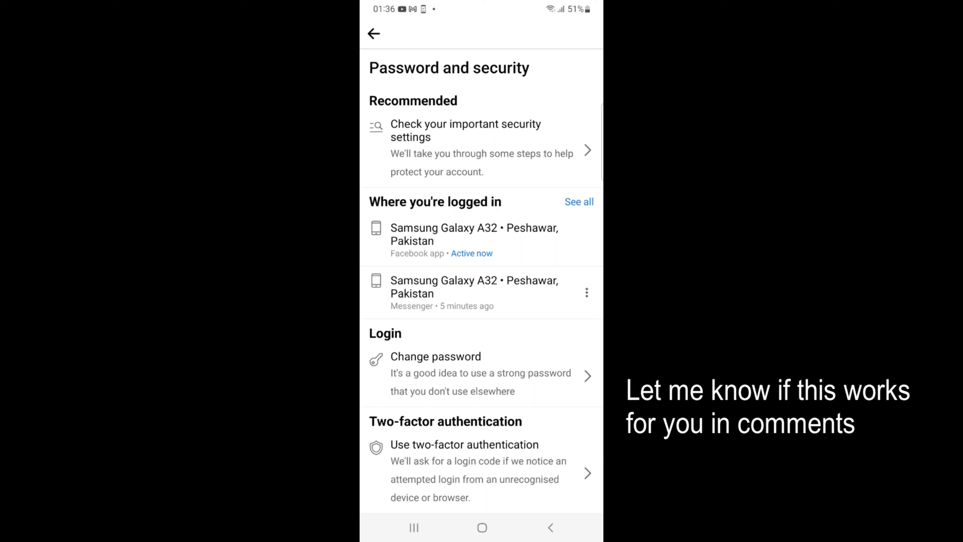
left_click(579, 202)
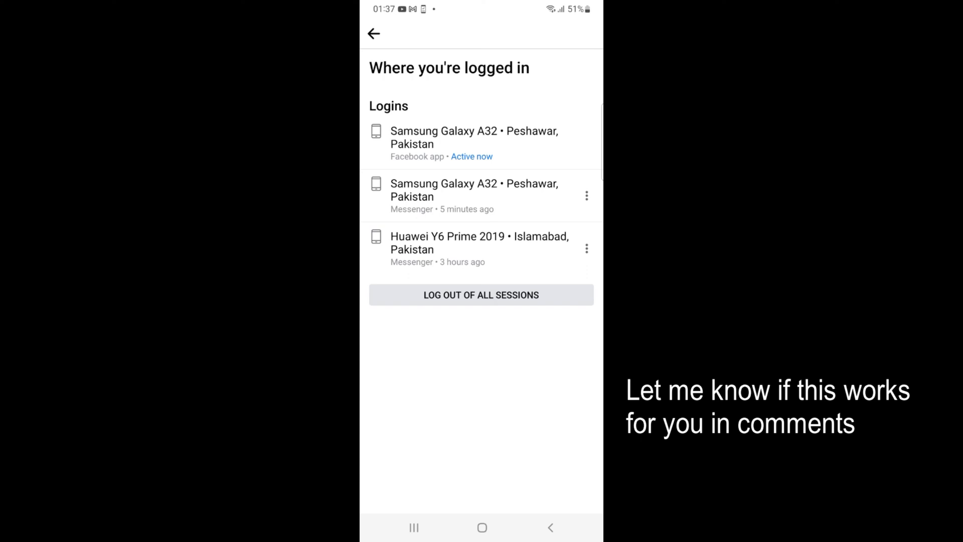
Log out the Samsung Galaxy A32 and Huawei Y6 Prime 2019 Messenger sessions
left_click(585, 194)
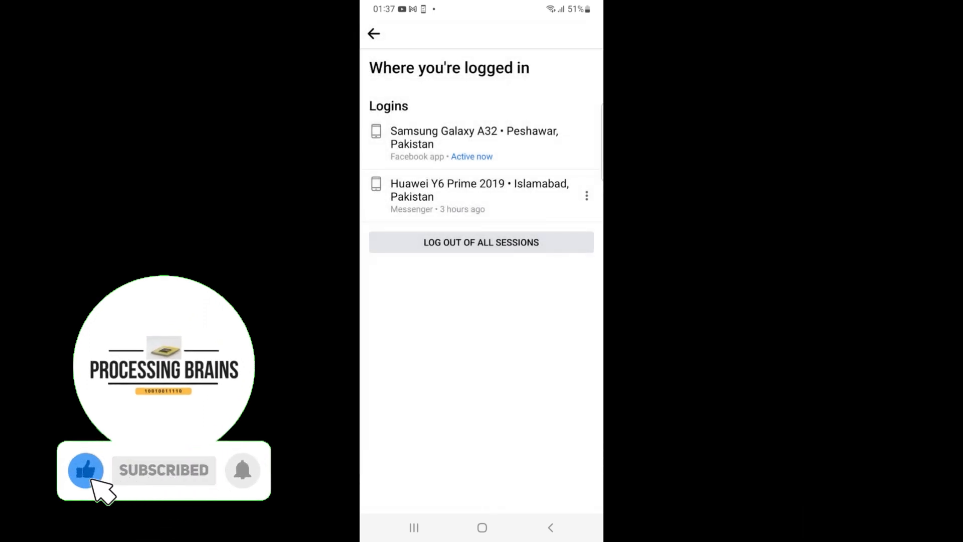
left_click(242, 470)
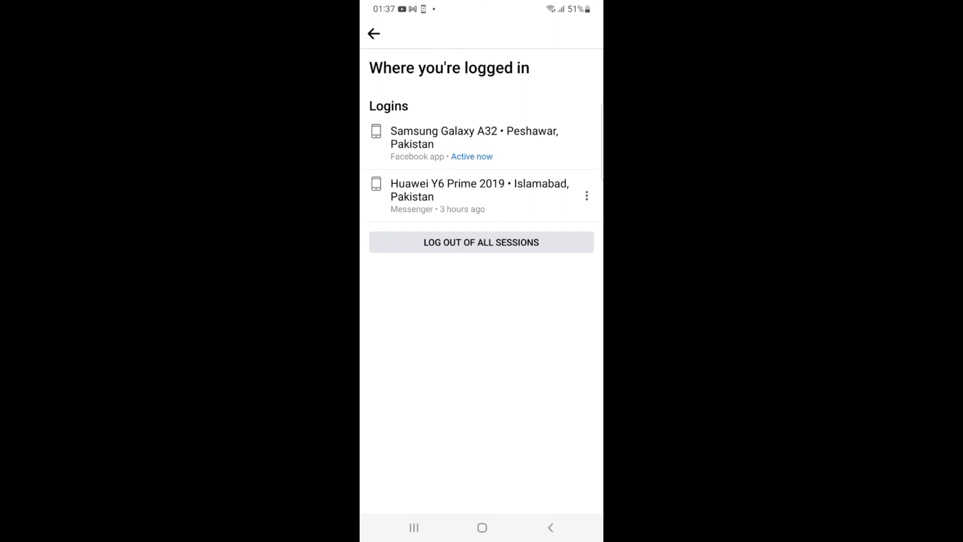
left_click(586, 196)
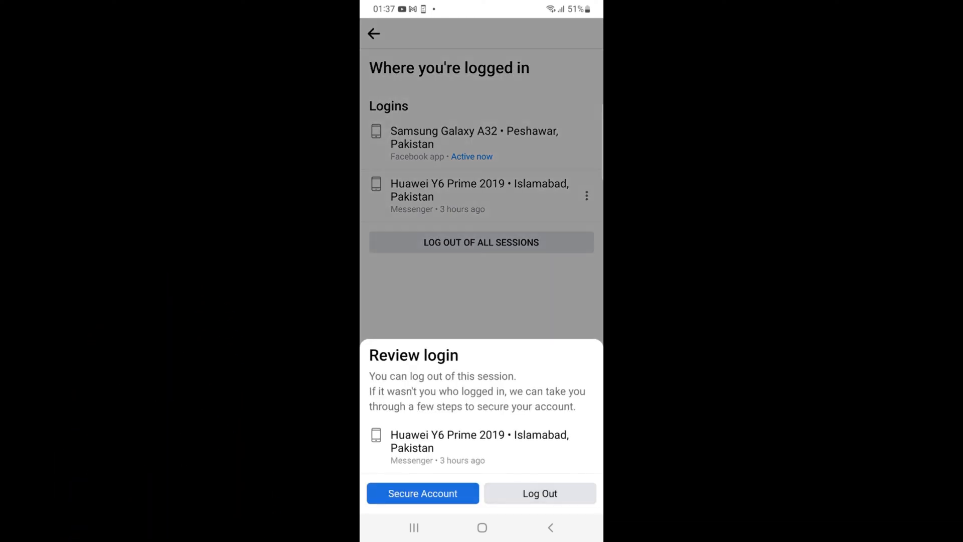
left_click(540, 492)
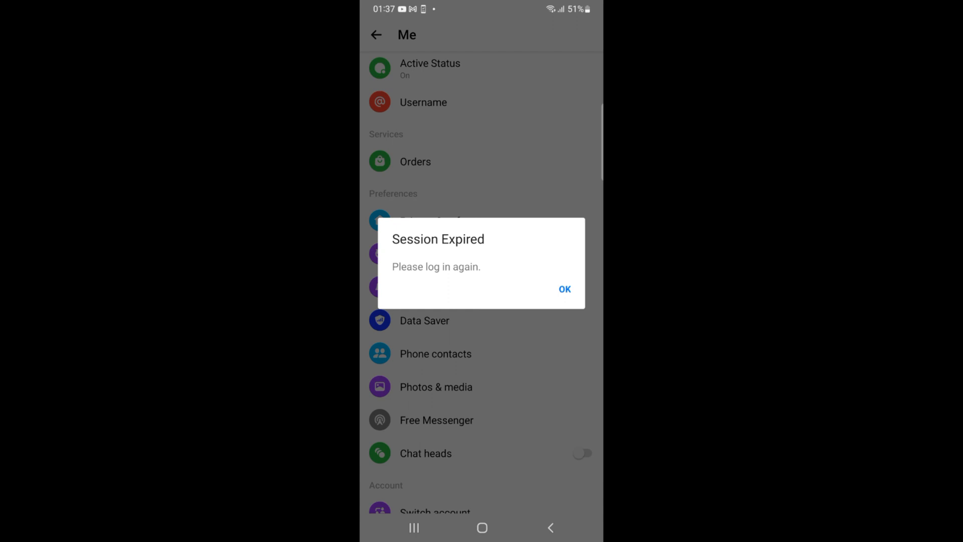
Acknowledge Messenger's Session Expired notice so the account logs out
left_click(564, 289)
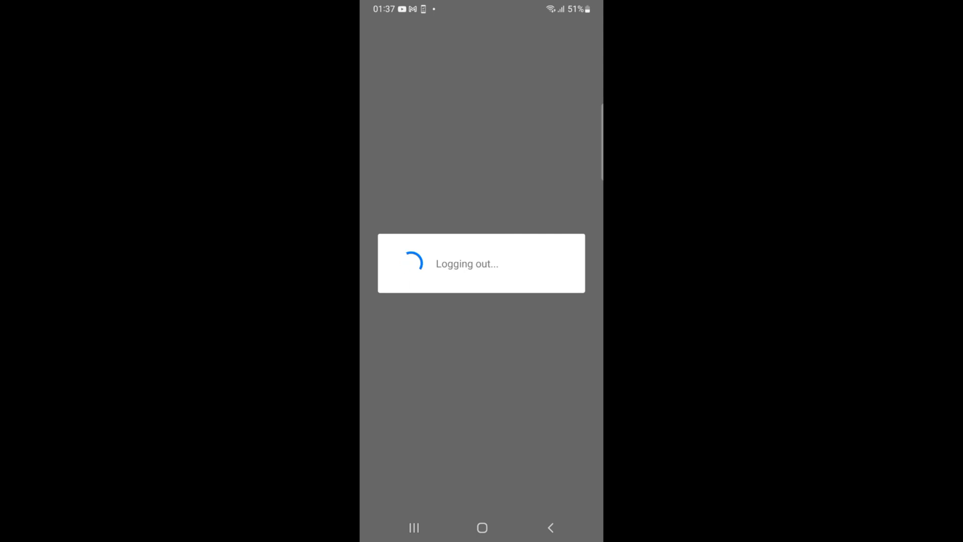